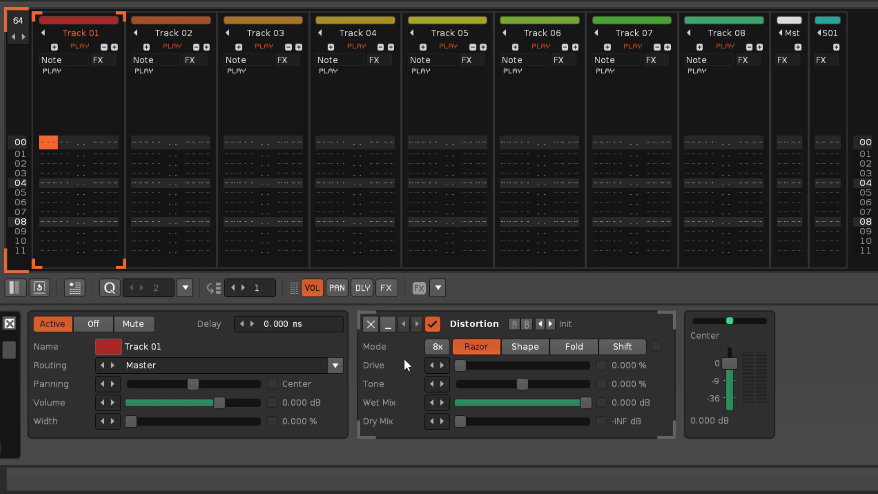
mouse_move(402, 366)
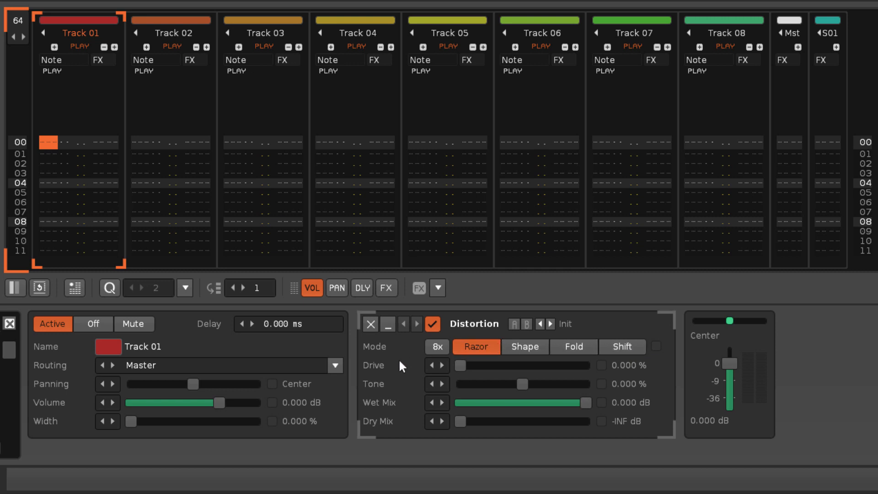
mouse_move(401, 368)
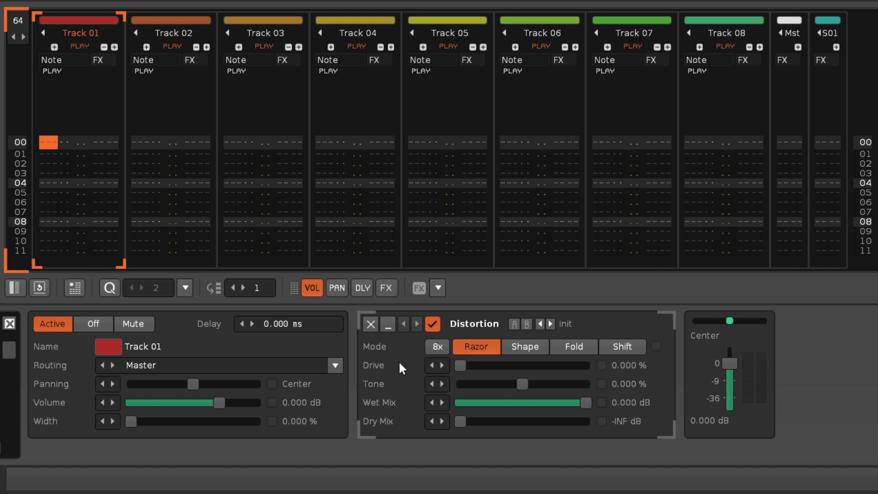
- Sweep the Razor-mode Distortion Drive to maximum and back, settling near 52.4%
drag(456, 365, 459, 365)
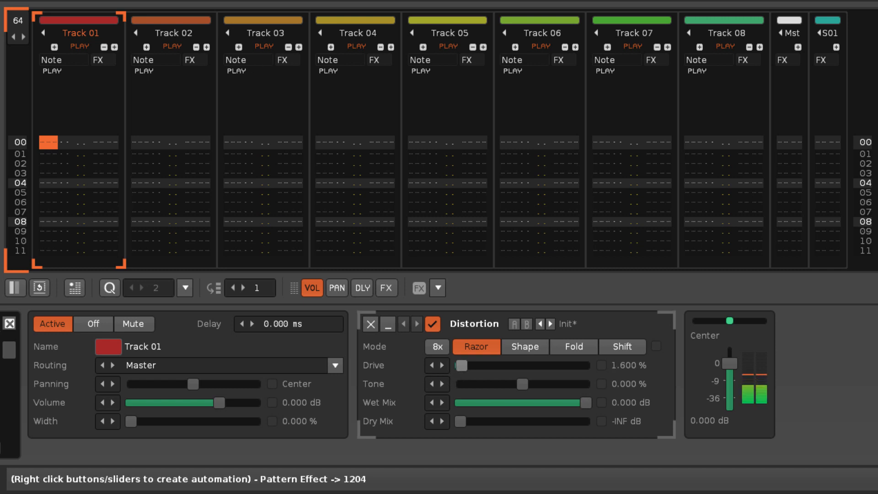
drag(459, 365, 586, 365)
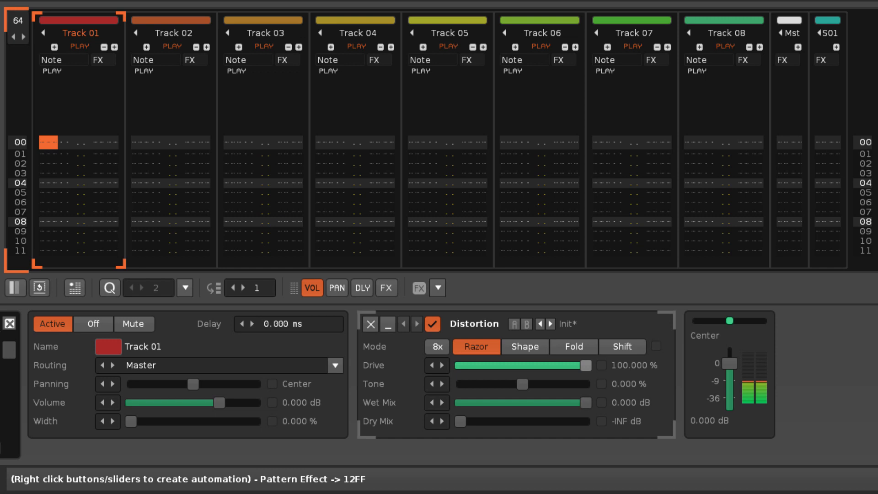
drag(585, 365, 469, 365)
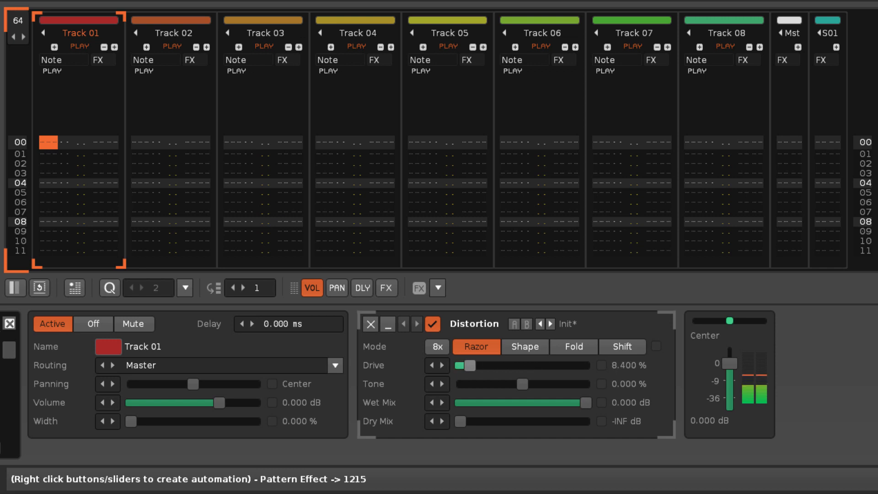
drag(471, 365, 510, 365)
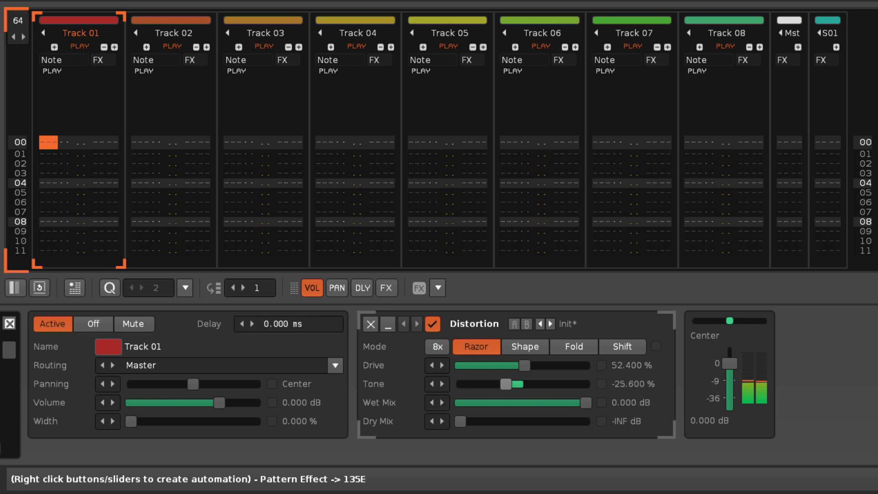
- Move the Distortion Tone above centre, then below centre to -19.2%
drag(506, 384, 533, 384)
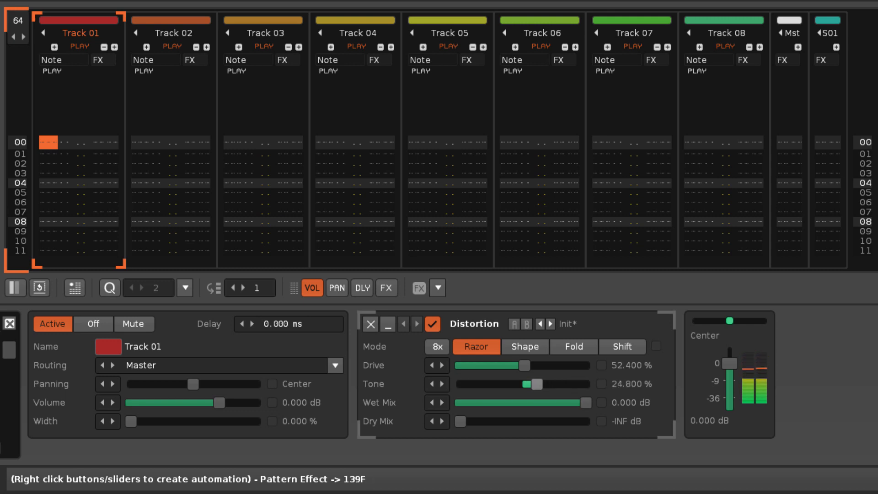
drag(529, 384, 509, 385)
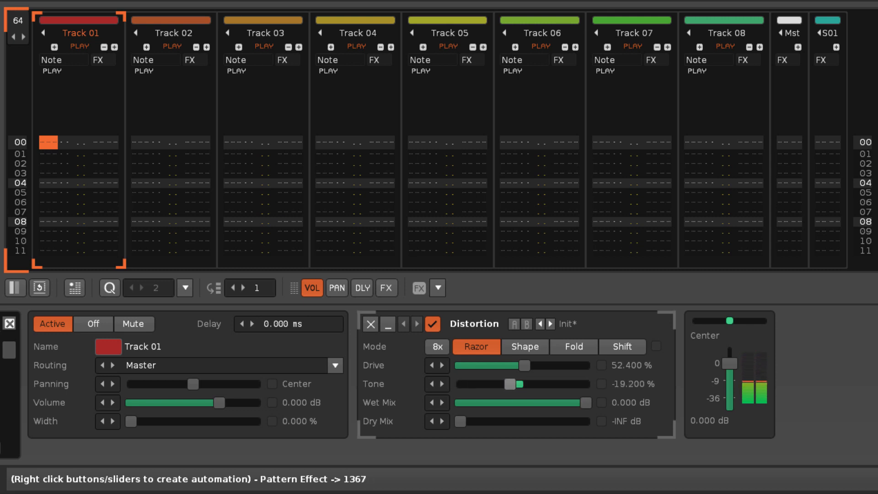
key(ctrl+z)
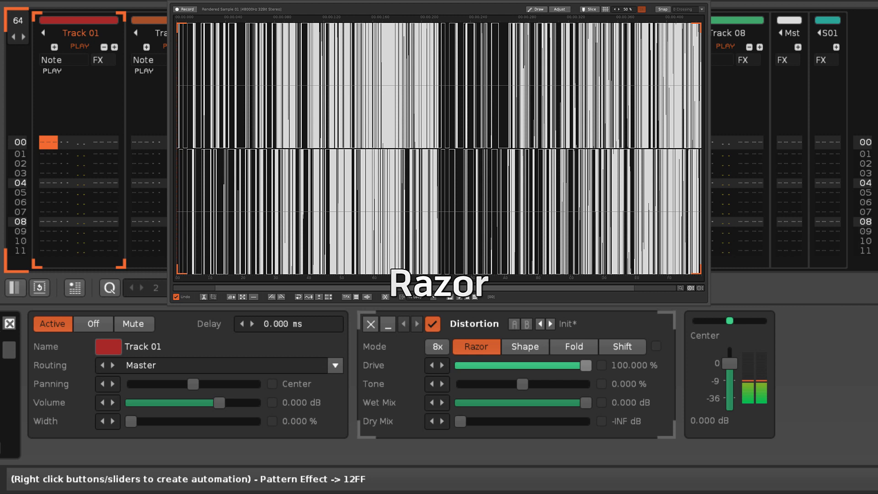
mouse_move(524, 346)
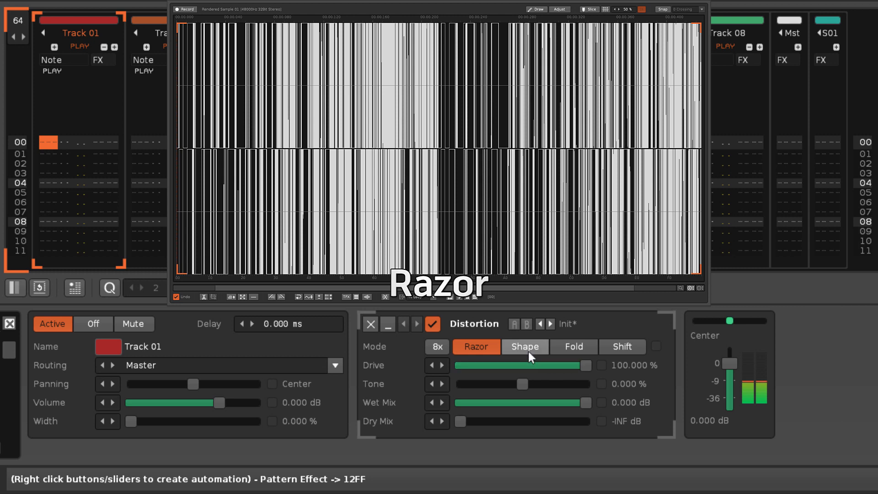
- Switch Track 01's Distortion to Shape mode, keeping Drive 100% and Tone 0%
click(524, 347)
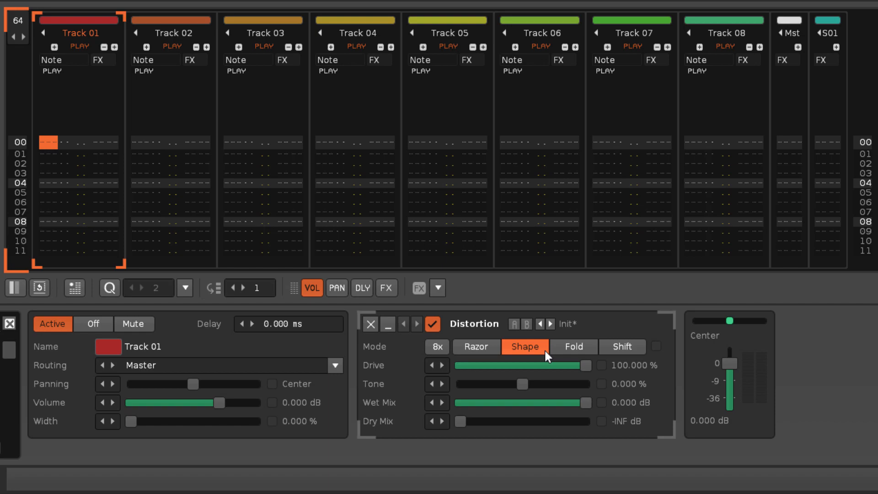
- Switch Track 01's Distortion to Fold mode with Drive still at 100%
click(572, 346)
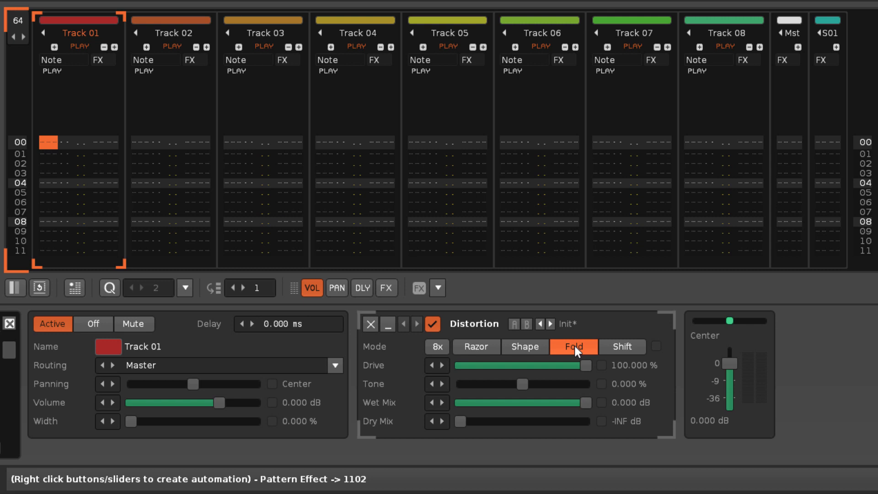
mouse_move(586, 364)
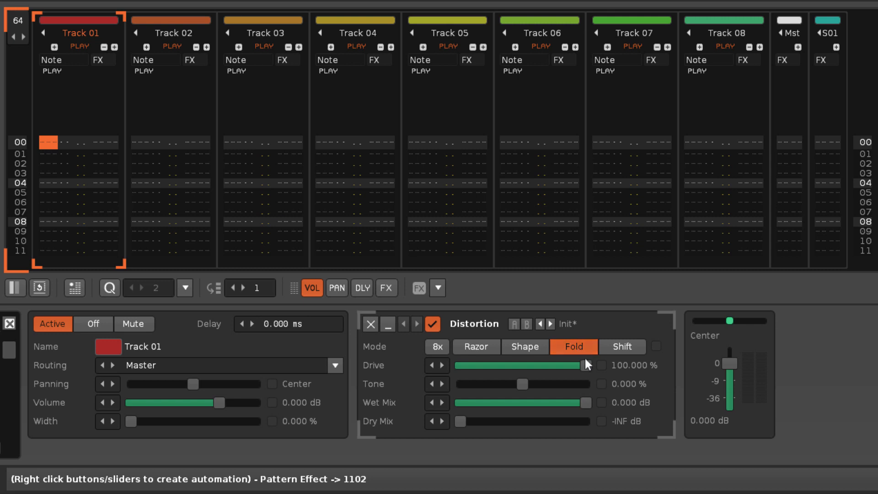
- Sweep Drive down to half and back up to 100%, then select Shift mode
drag(582, 365, 474, 365)
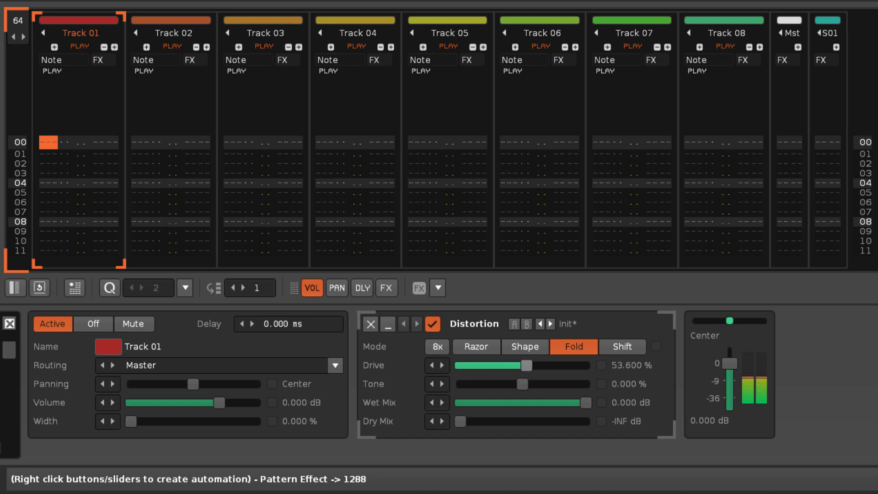
drag(528, 365, 551, 365)
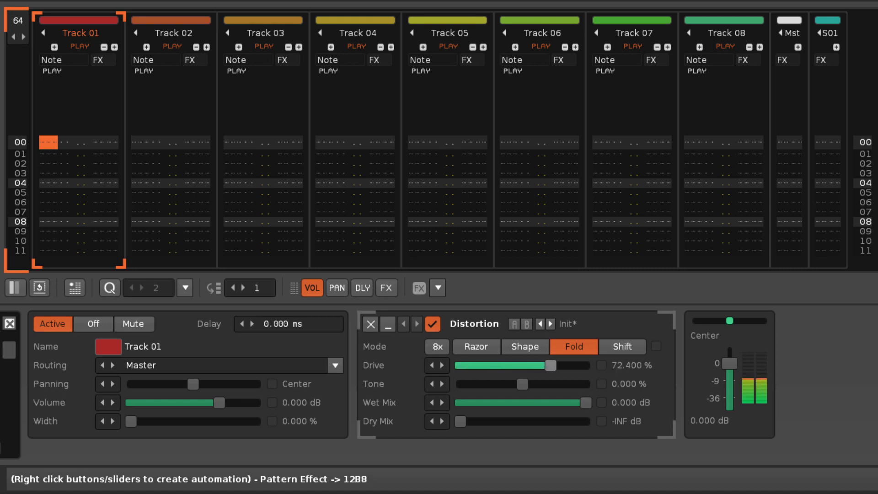
drag(537, 365, 554, 365)
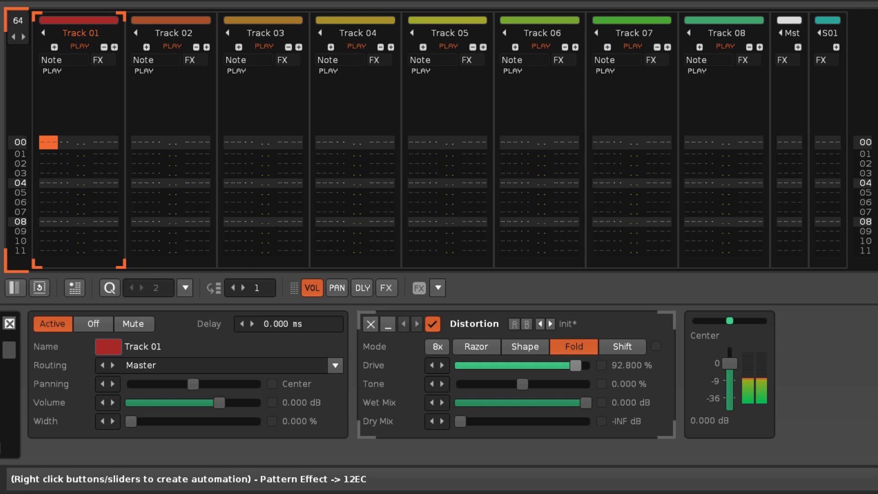
drag(560, 366, 585, 366)
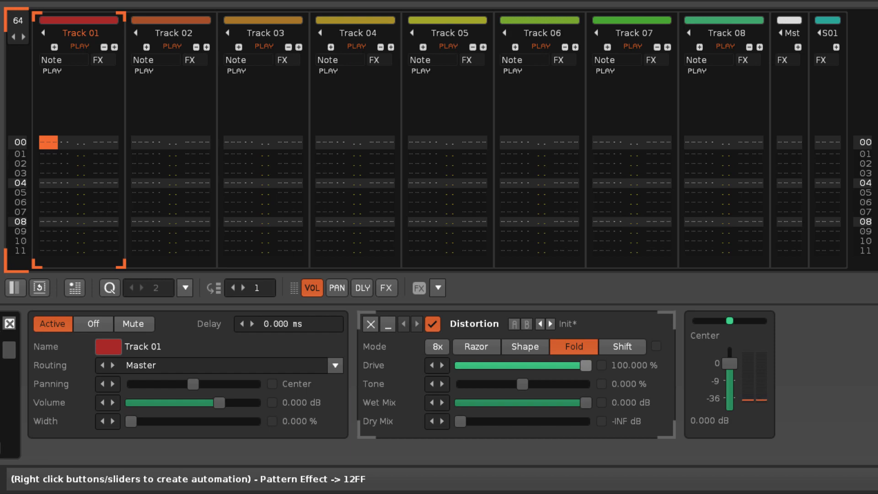
click(621, 347)
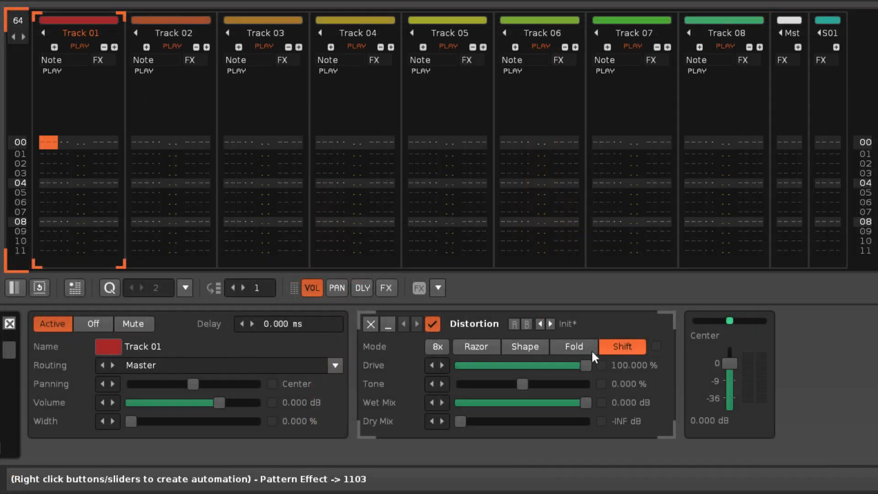
- Drop the Shift-mode Drive near zero and raise it through thirds to about 74%
drag(585, 365, 457, 365)
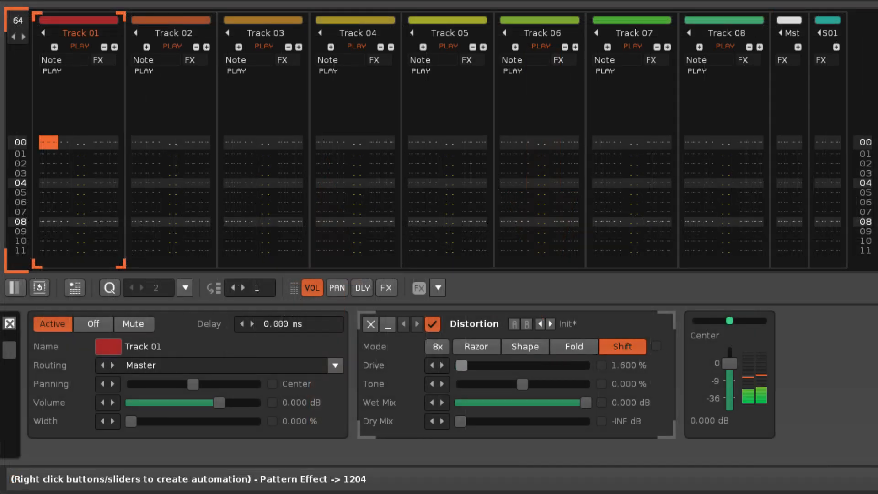
drag(460, 365, 504, 365)
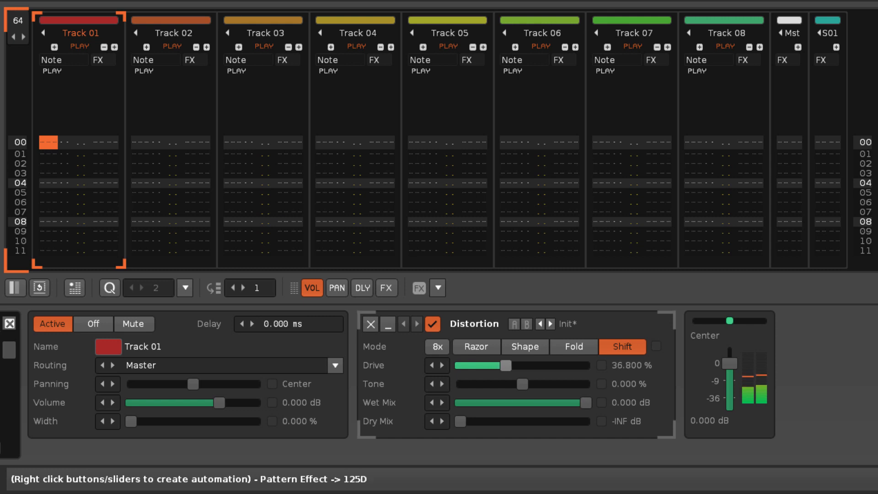
drag(505, 365, 542, 365)
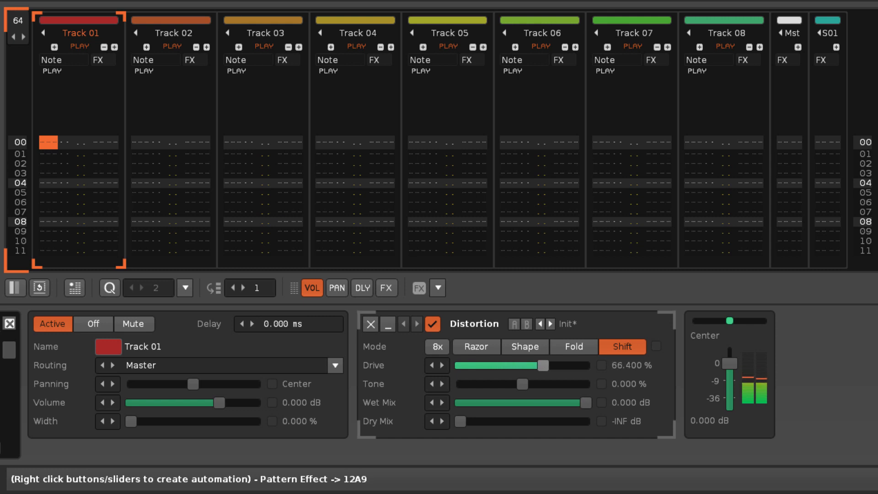
drag(525, 365, 571, 365)
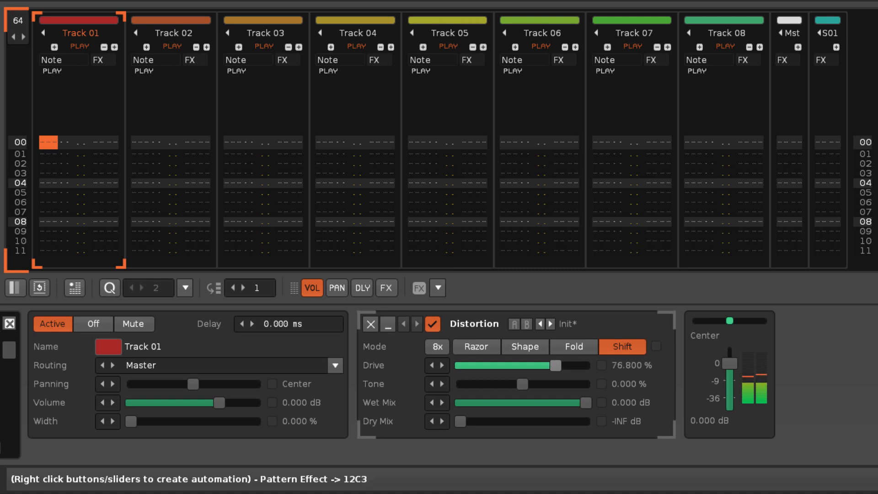
drag(557, 365, 551, 365)
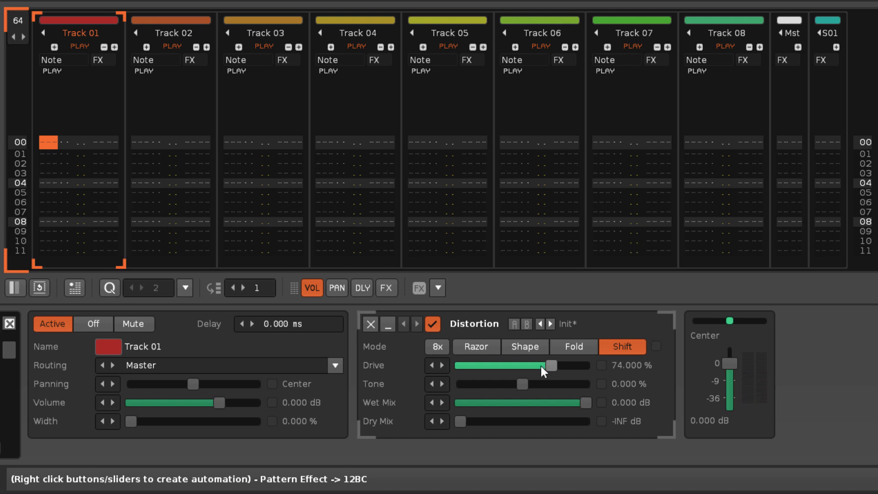
click(437, 347)
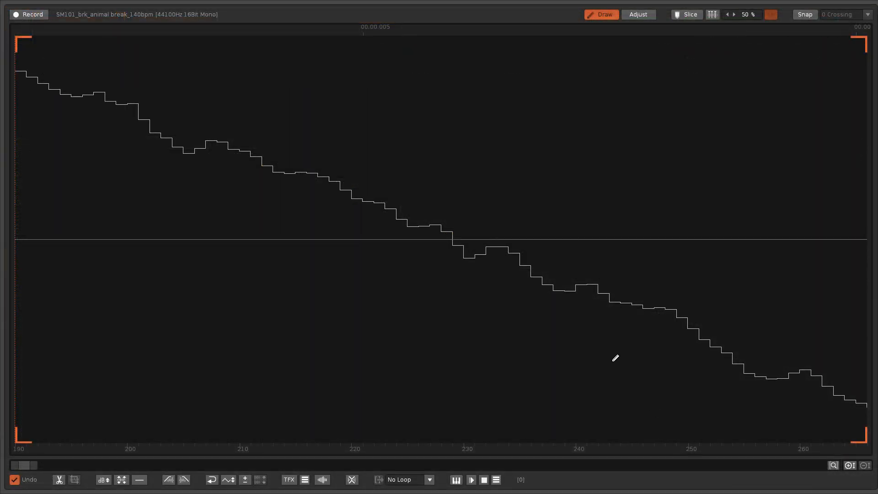
- Draw a sharp downward spike into the animal break waveform near sample 239
drag(570, 285, 571, 432)
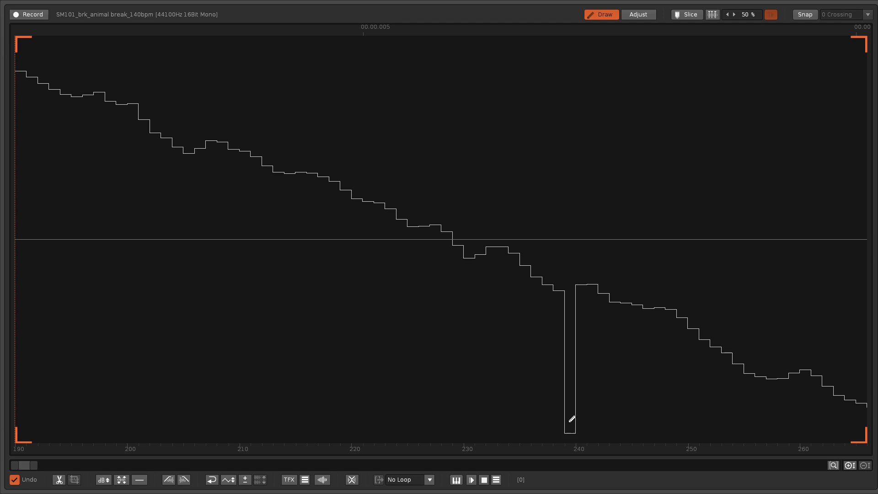
drag(570, 419, 572, 109)
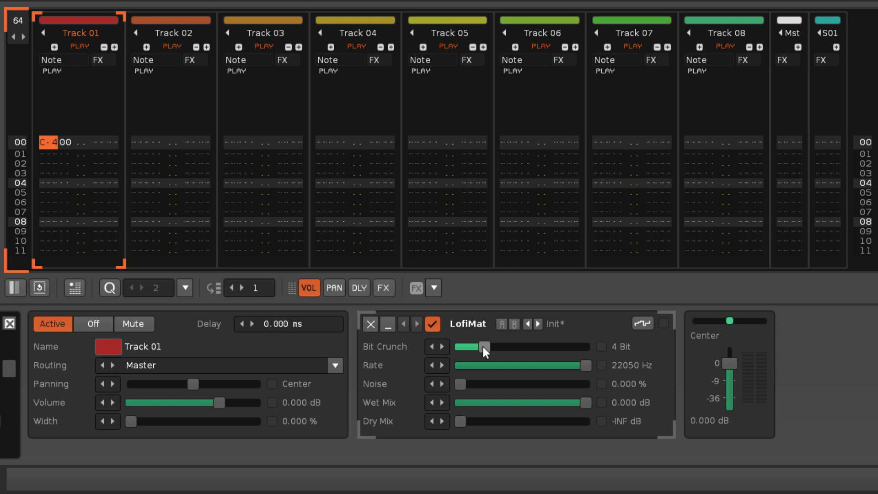
- Move LofiMat Bit Crunch through 10, 6 and 4 bits to 1 bit, then use the pattern's context menu
drag(484, 347, 531, 346)
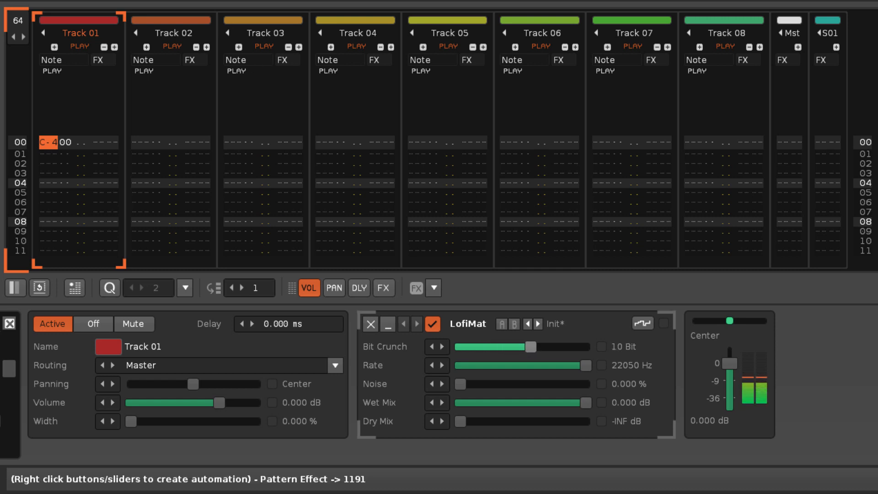
drag(529, 346, 503, 346)
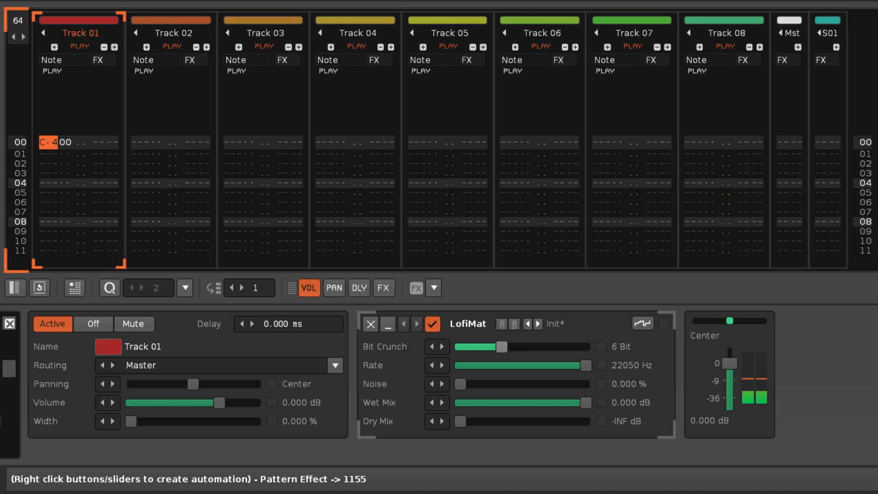
drag(502, 347, 487, 347)
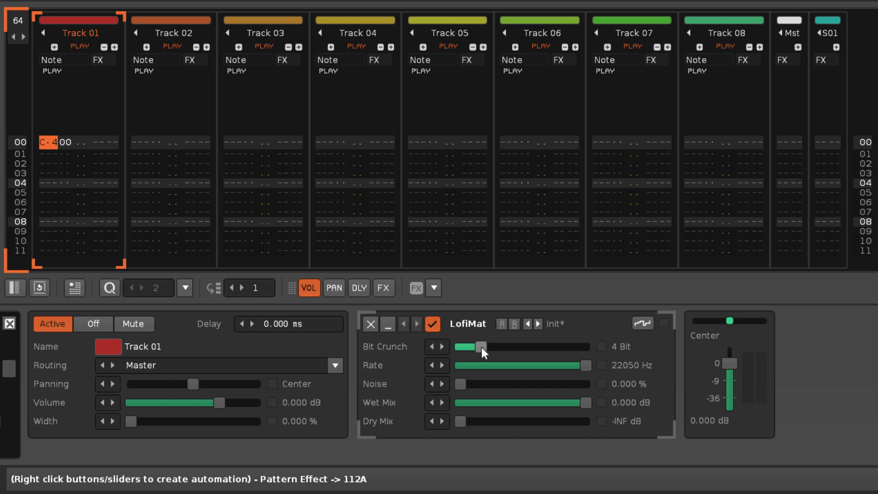
drag(480, 347, 472, 347)
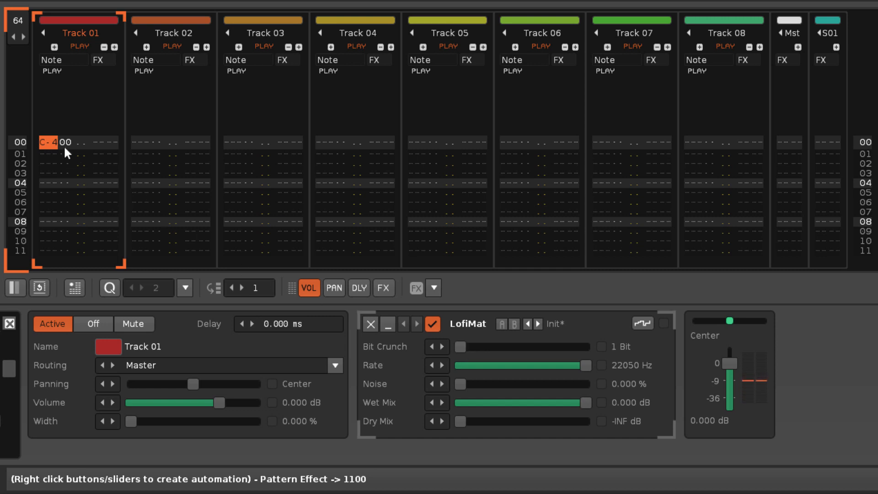
right_click(65, 123)
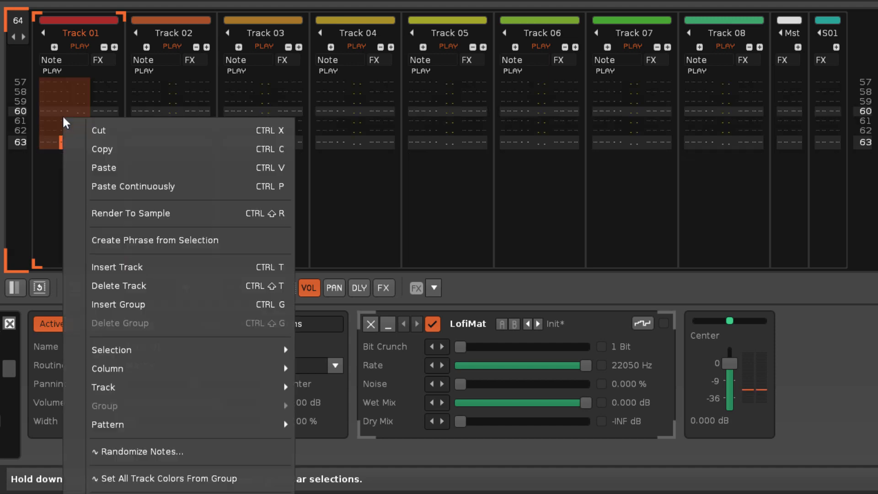
click(130, 212)
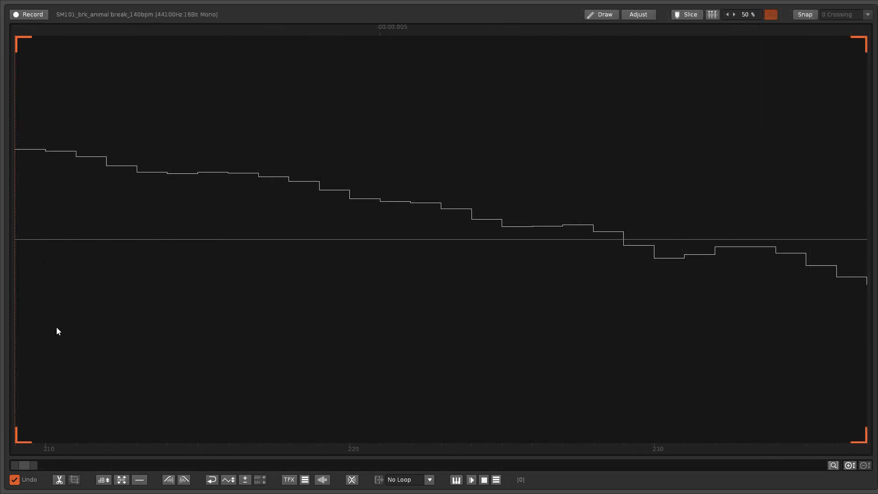
mouse_move(521, 304)
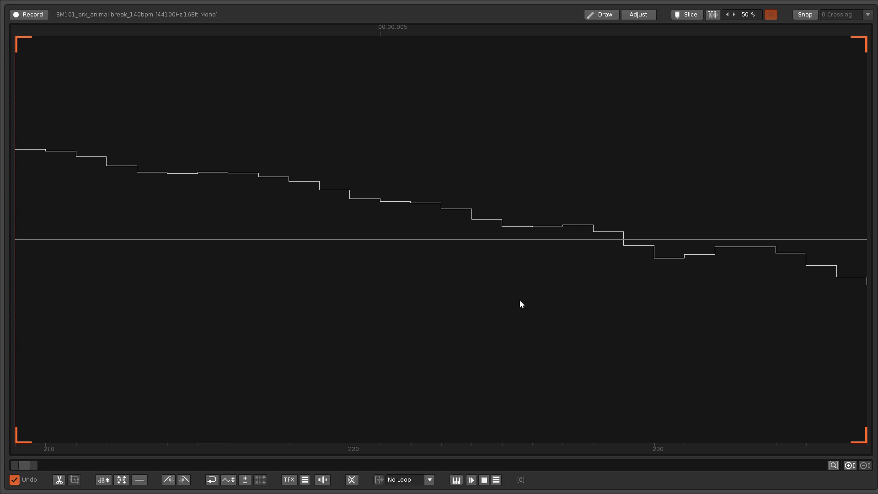
mouse_move(851, 291)
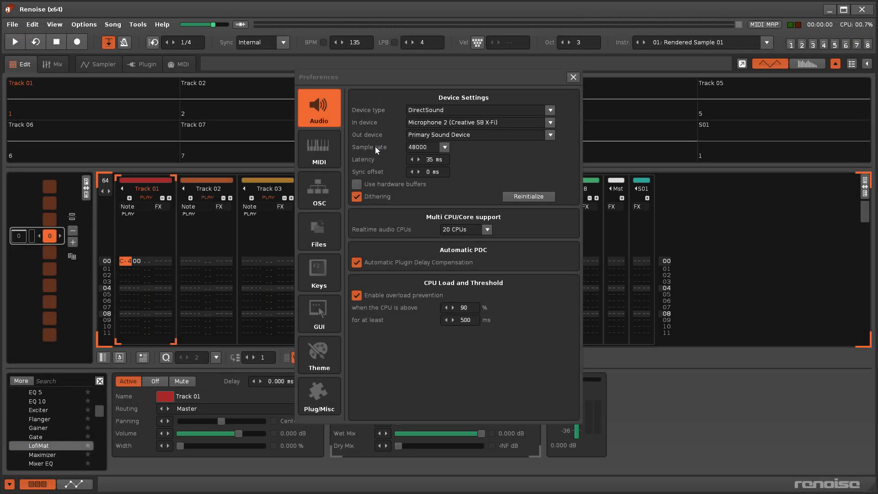
- Check the sample rate on the Audio page of Preferences
click(444, 147)
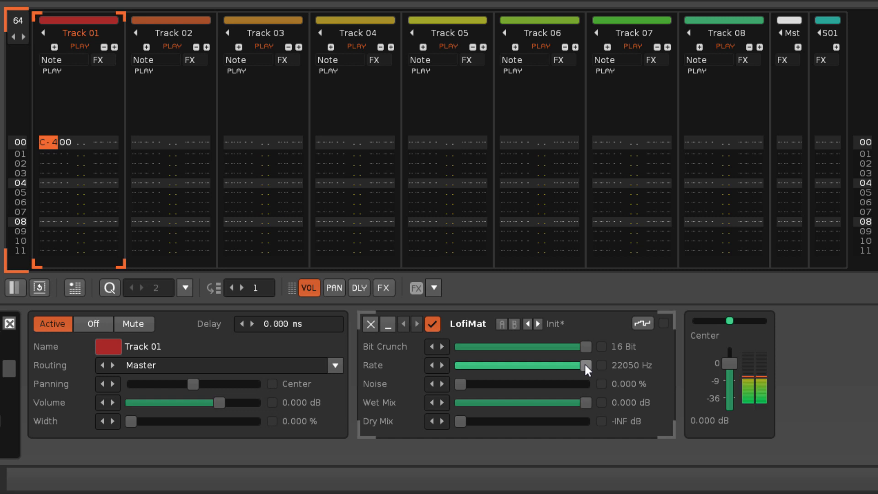
- Sweep LofiMat Rate from 22050 Hz down to its 20 Hz minimum, up partway, and down again
drag(585, 365, 541, 365)
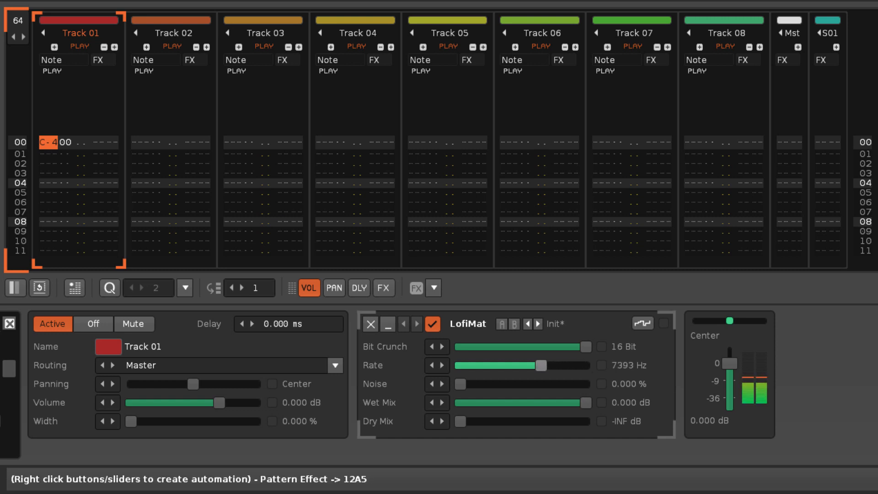
drag(544, 365, 467, 365)
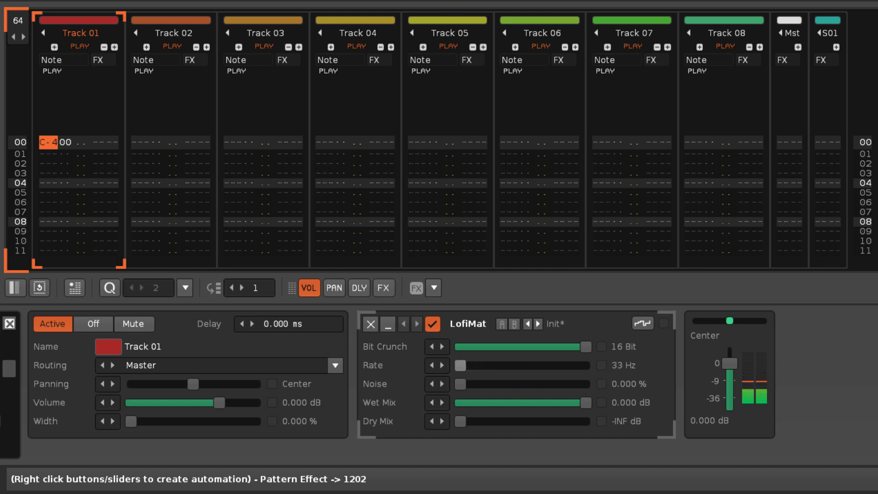
click(431, 365)
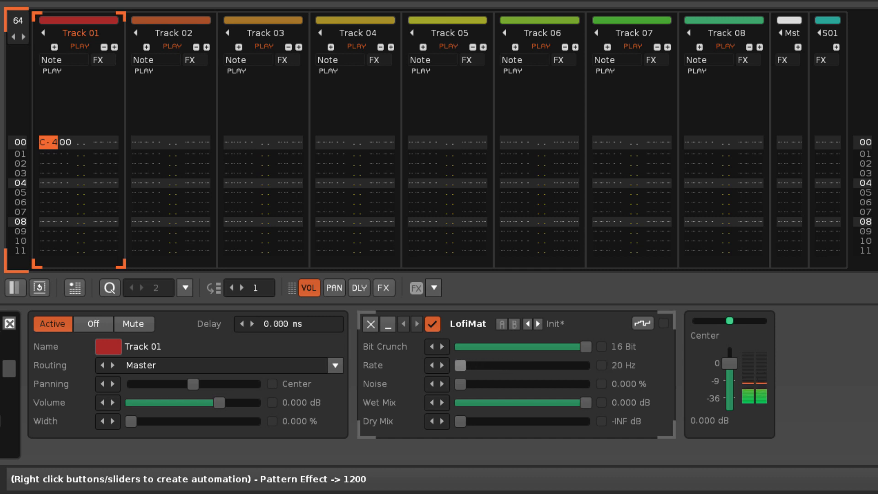
drag(461, 365, 509, 365)
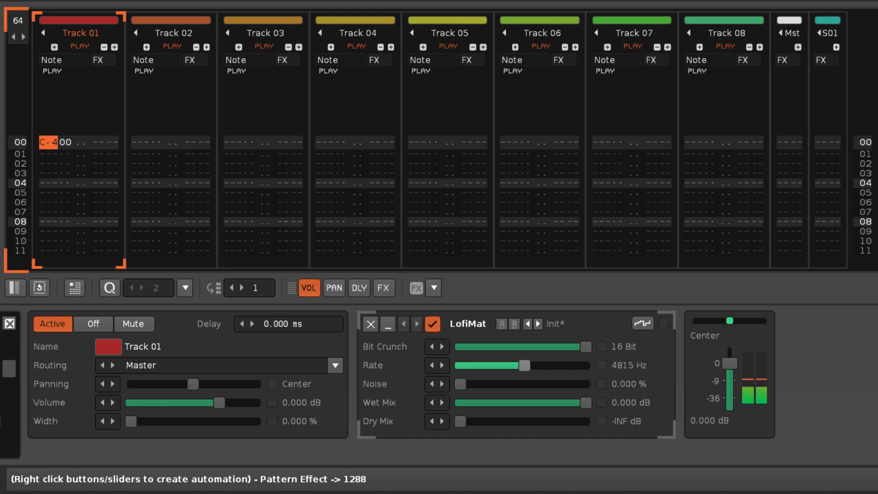
drag(510, 365, 459, 365)
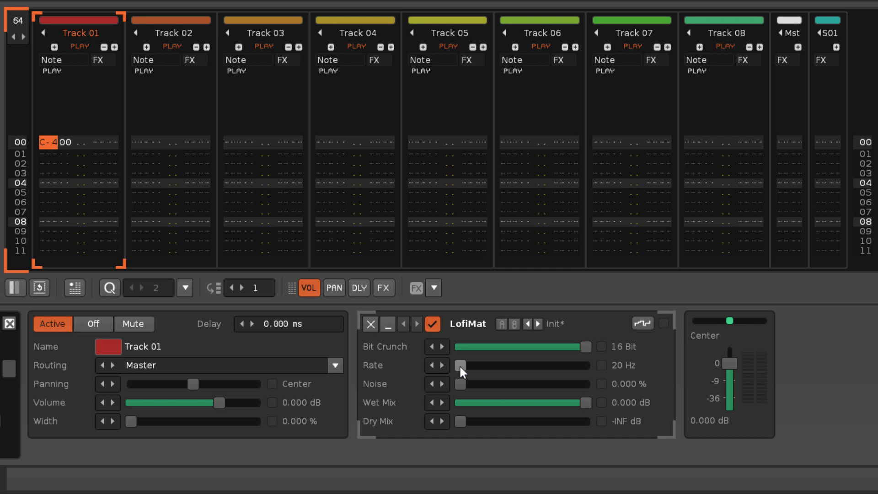
- Restore LofiMat Rate to 22050 Hz and push Noise up to 100%
drag(461, 365, 583, 365)
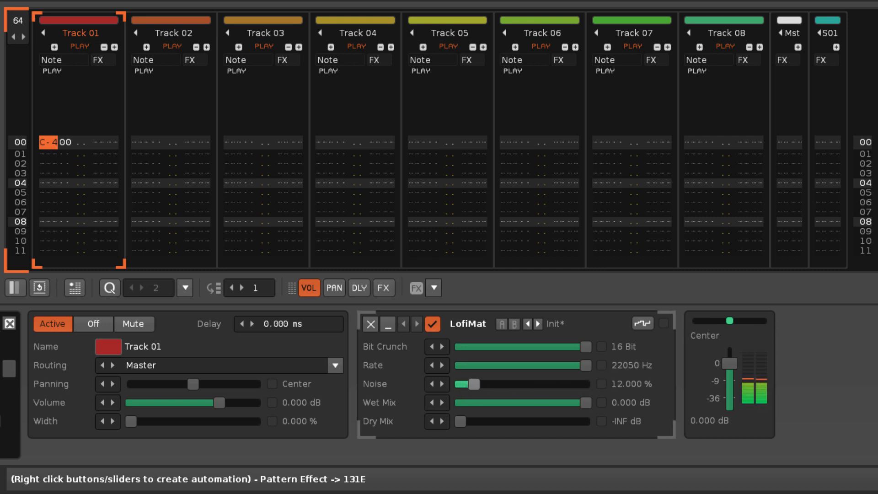
drag(474, 384, 585, 384)
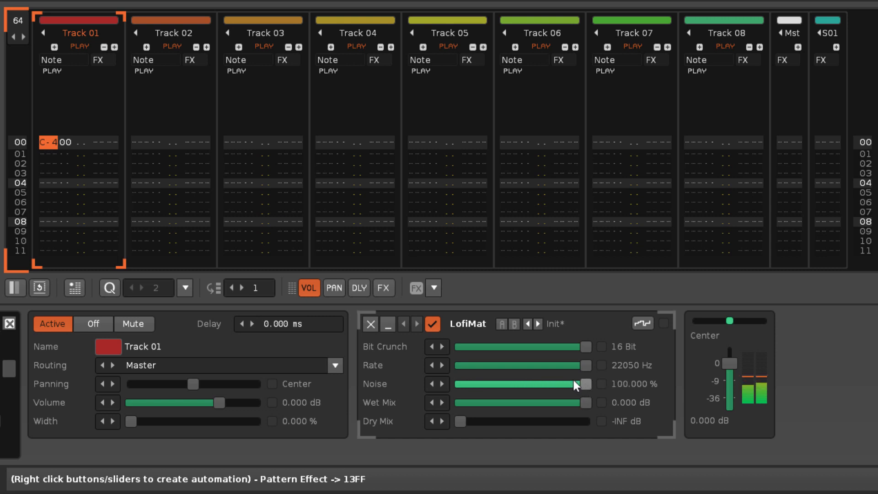
drag(585, 347, 521, 346)
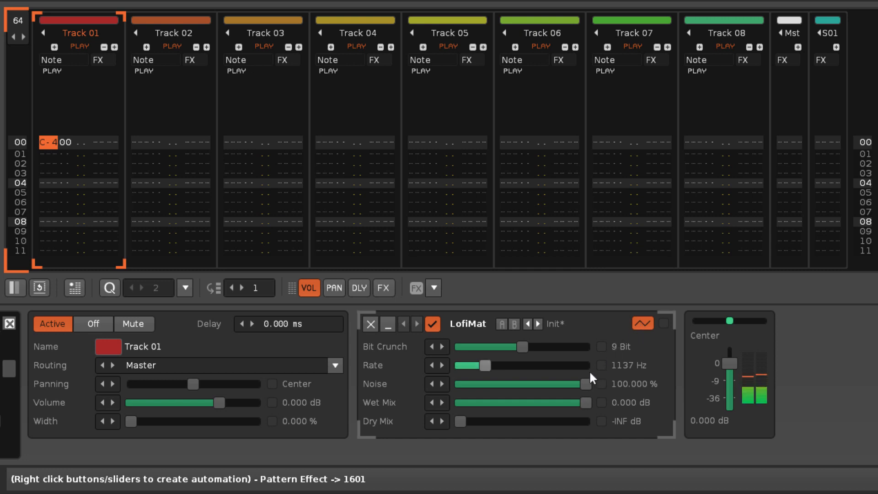
- Crush LofiMat down to 3 bits at a 69 Hz rate with 0% noise
drag(524, 346, 560, 346)
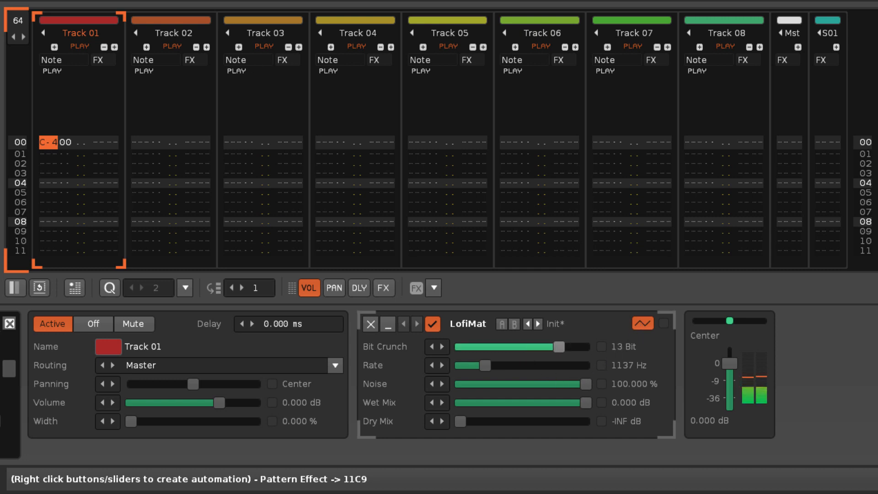
drag(566, 347, 496, 347)
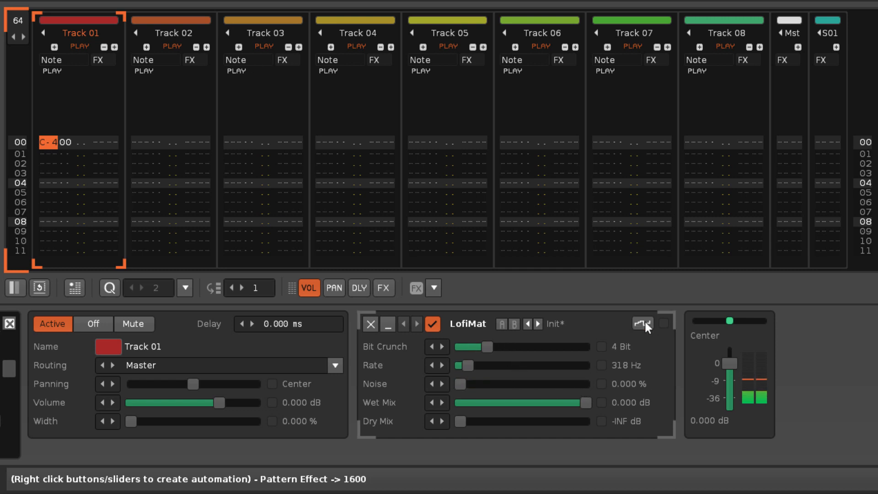
click(642, 324)
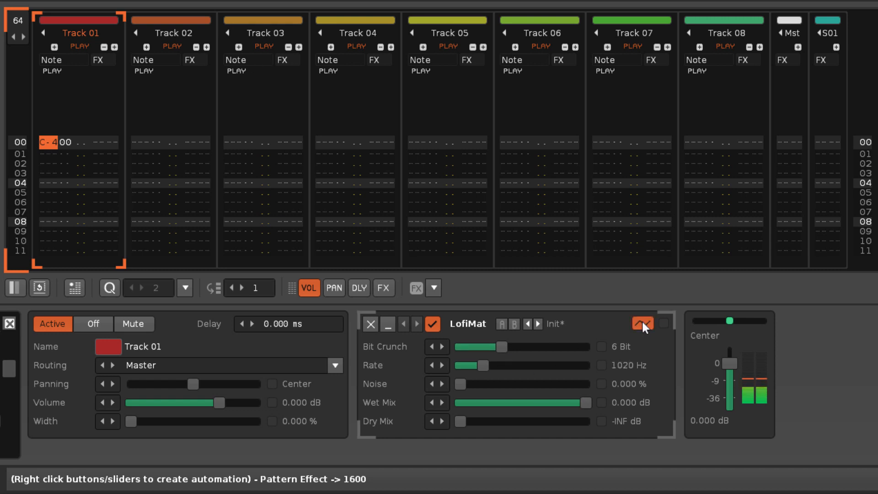
drag(504, 347, 473, 347)
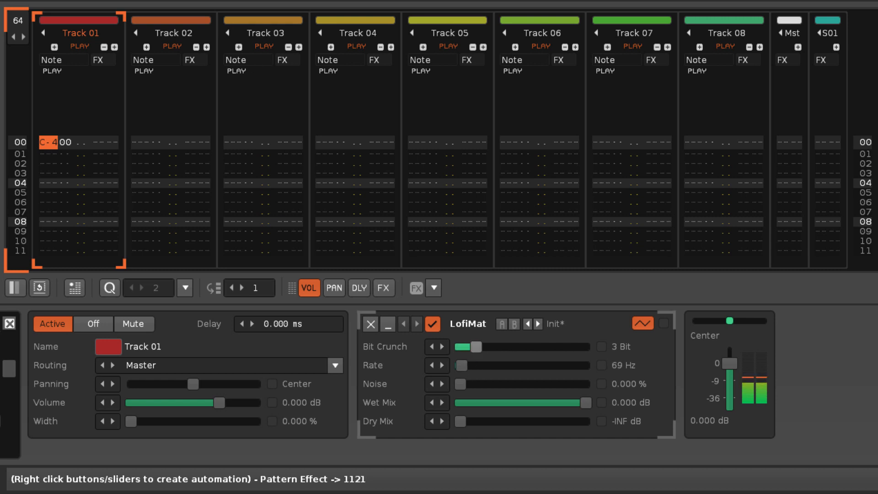
click(642, 324)
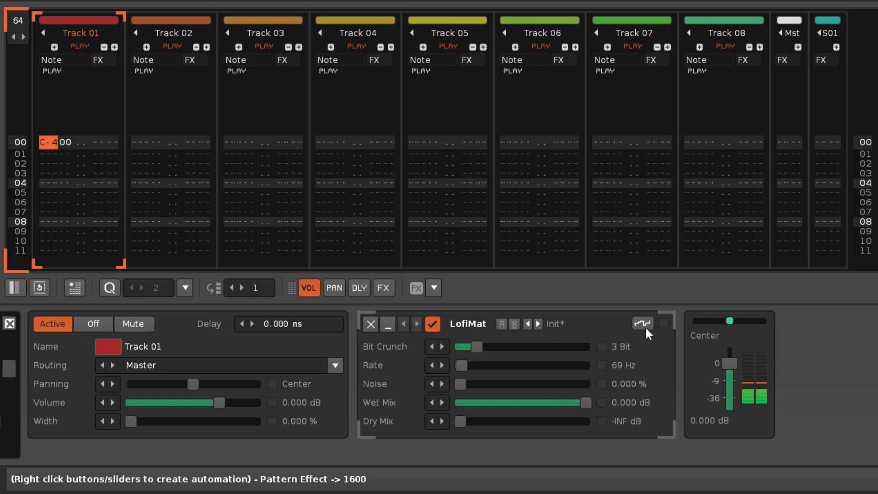
click(642, 323)
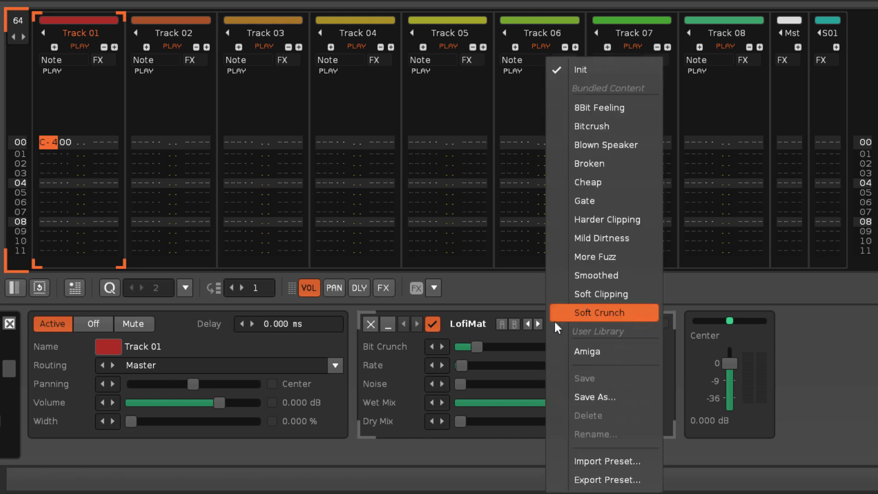
- Browse LofiMat's bundled presets such as Bitcrush and Soft Crunch
click(587, 351)
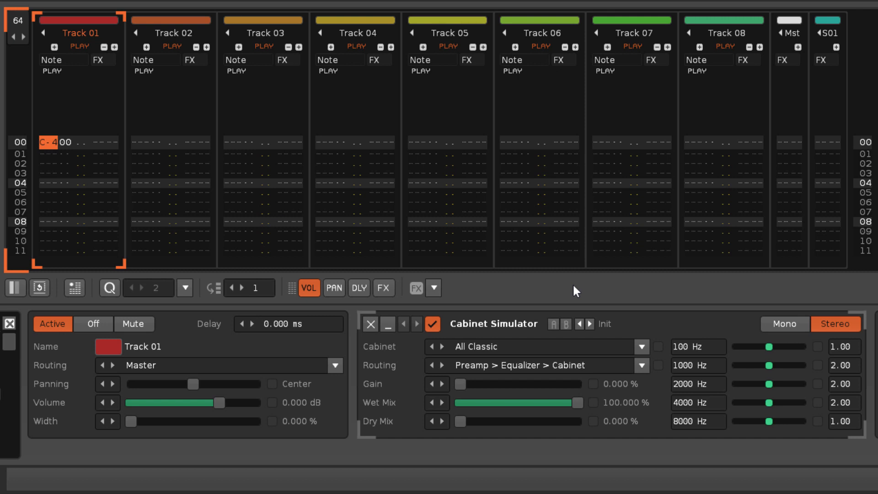
mouse_move(551, 325)
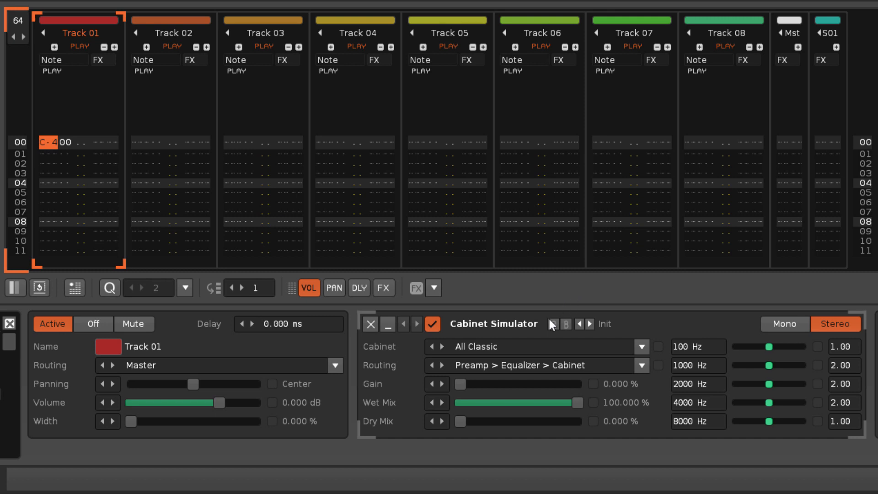
- Nudge the Cabinet Simulator gain up, then return it to 0%
drag(459, 383, 477, 384)
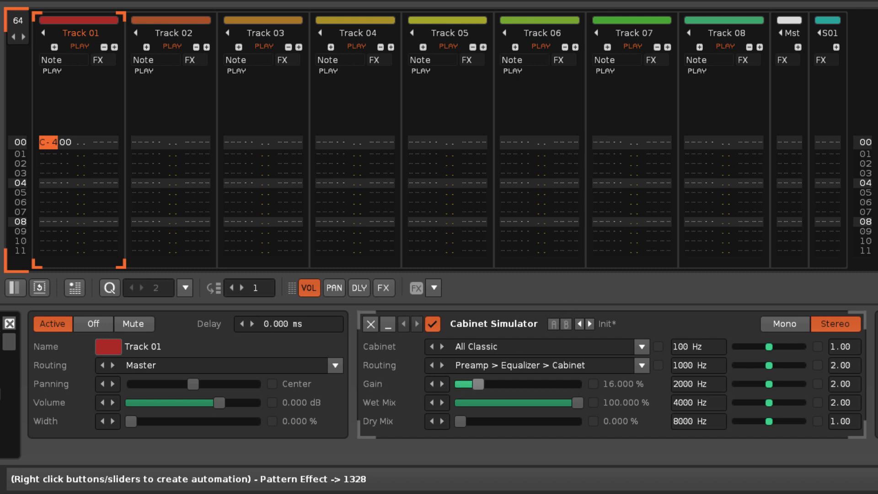
drag(475, 383, 460, 384)
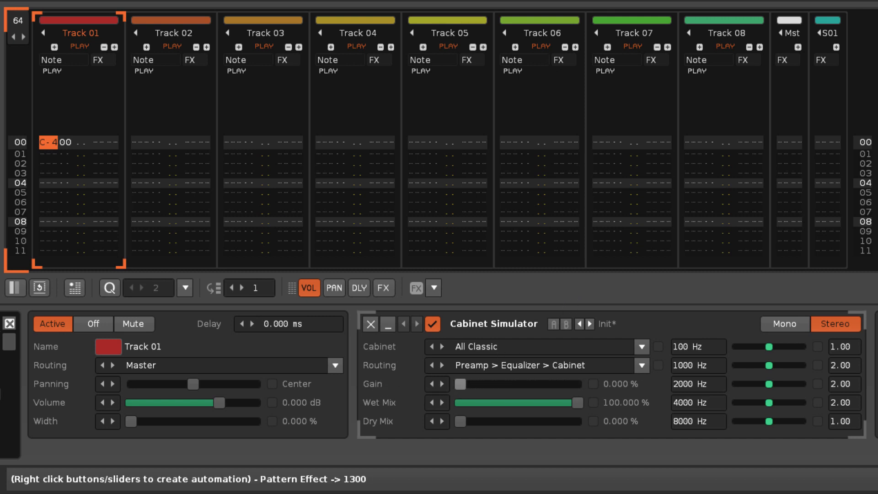
mouse_move(824, 387)
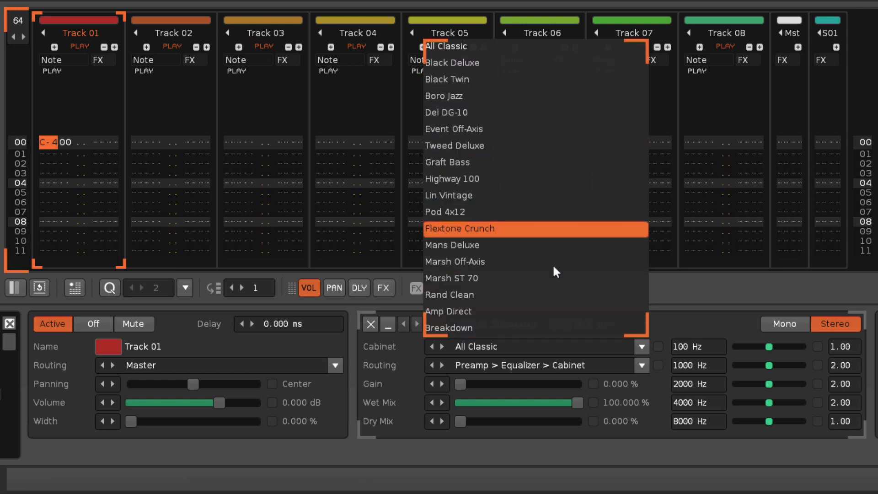
- Switch the Cabinet Simulator from All Classic to the Breakdown cabinet
click(450, 327)
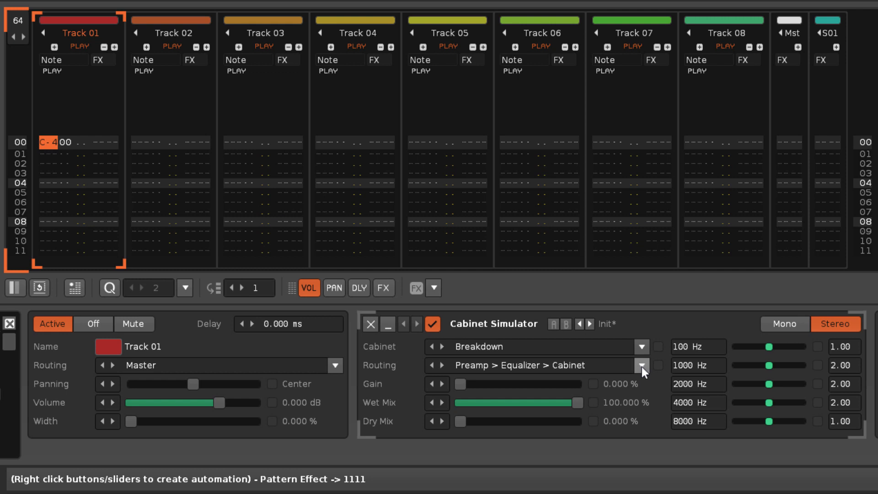
- Reverse the Cabinet Simulator routing order to Cabinet > Equalizer > Preamp
click(641, 365)
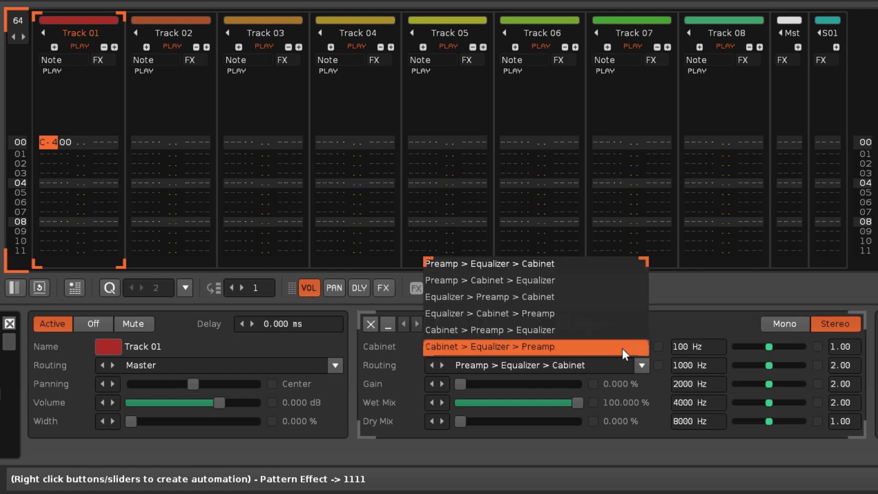
mouse_move(620, 264)
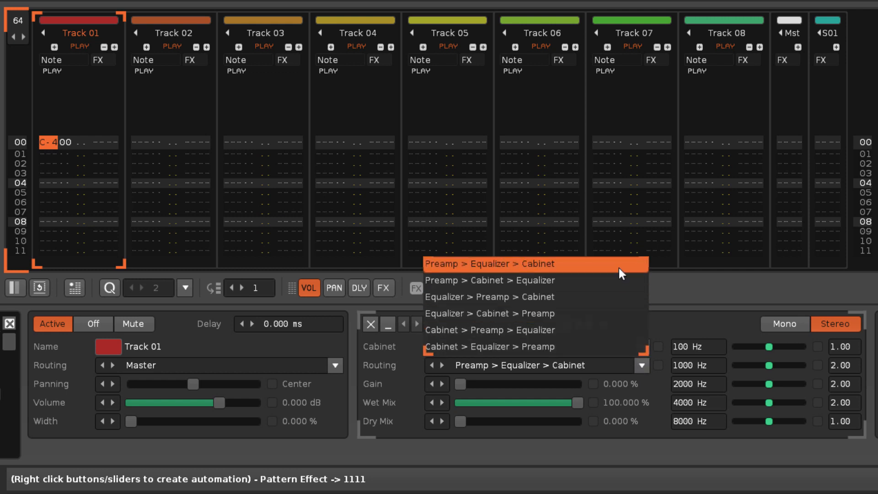
mouse_move(616, 347)
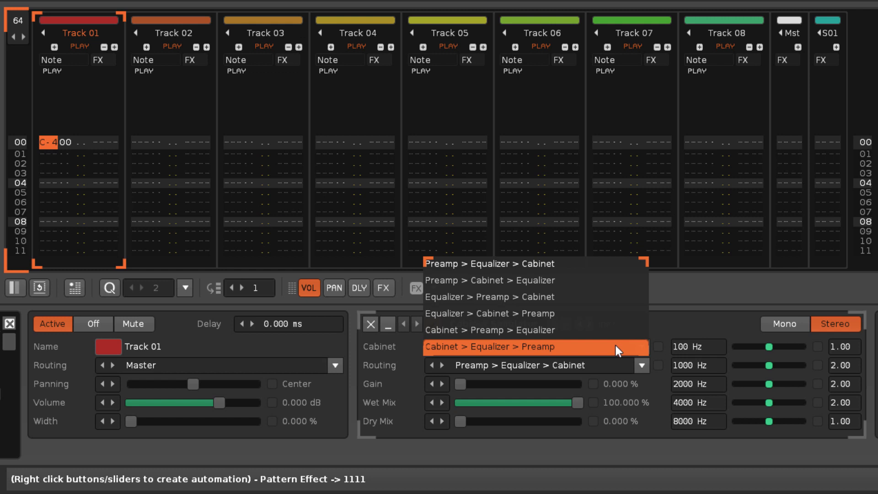
click(534, 346)
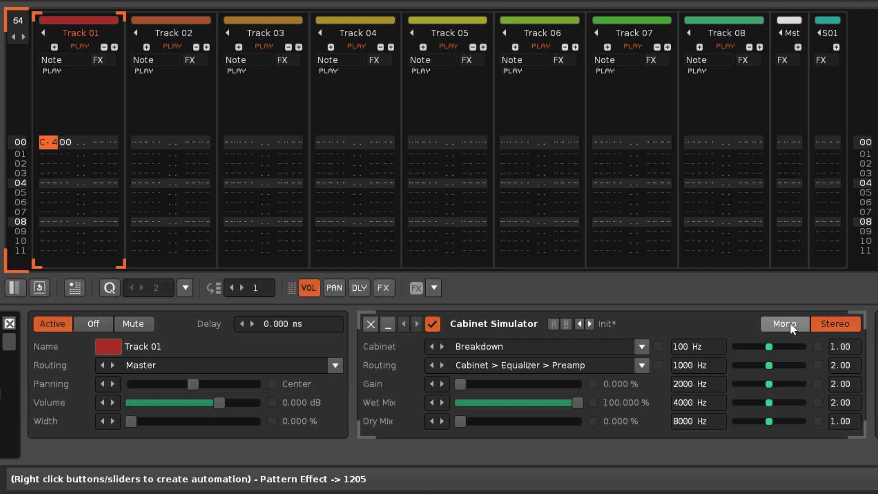
click(784, 324)
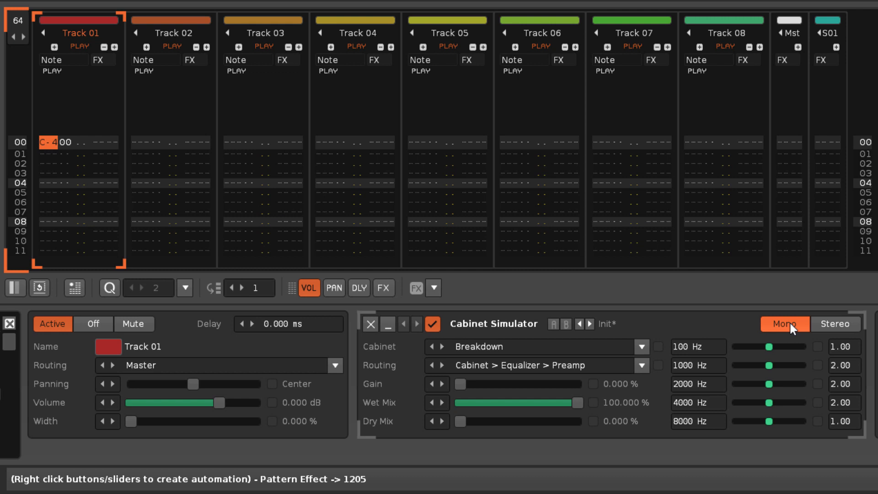
mouse_move(807, 333)
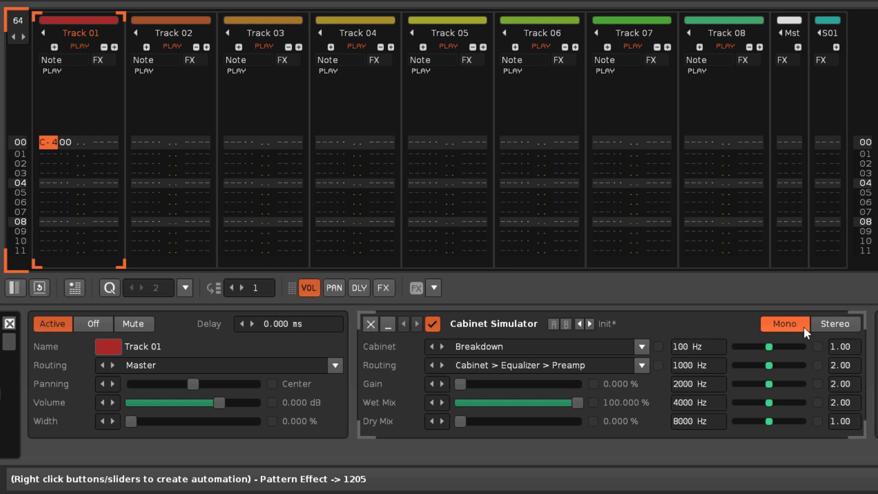
click(836, 324)
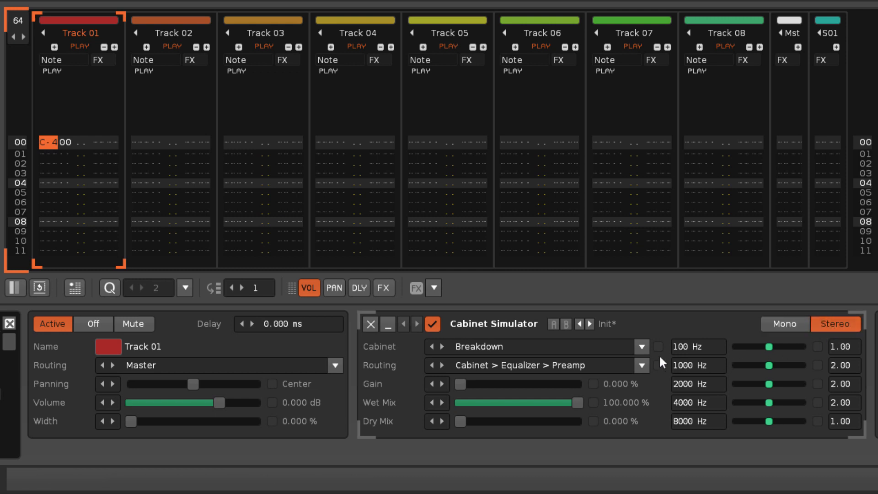